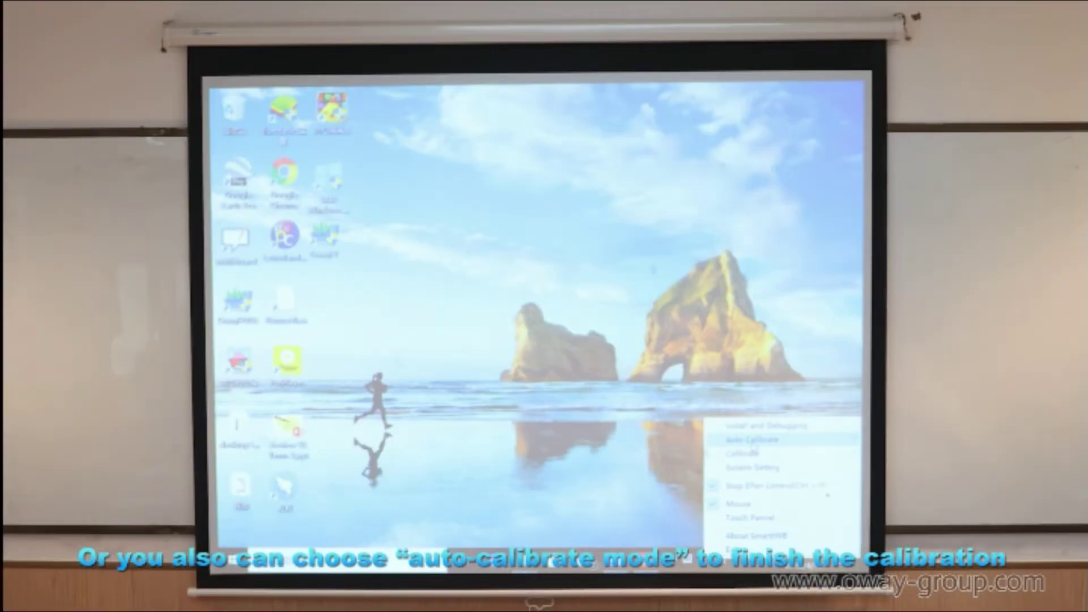
# Choose Auto Calibrate from the tray app's menu to bring up the Calibrate Screen confirmation
pyautogui.click(748, 439)
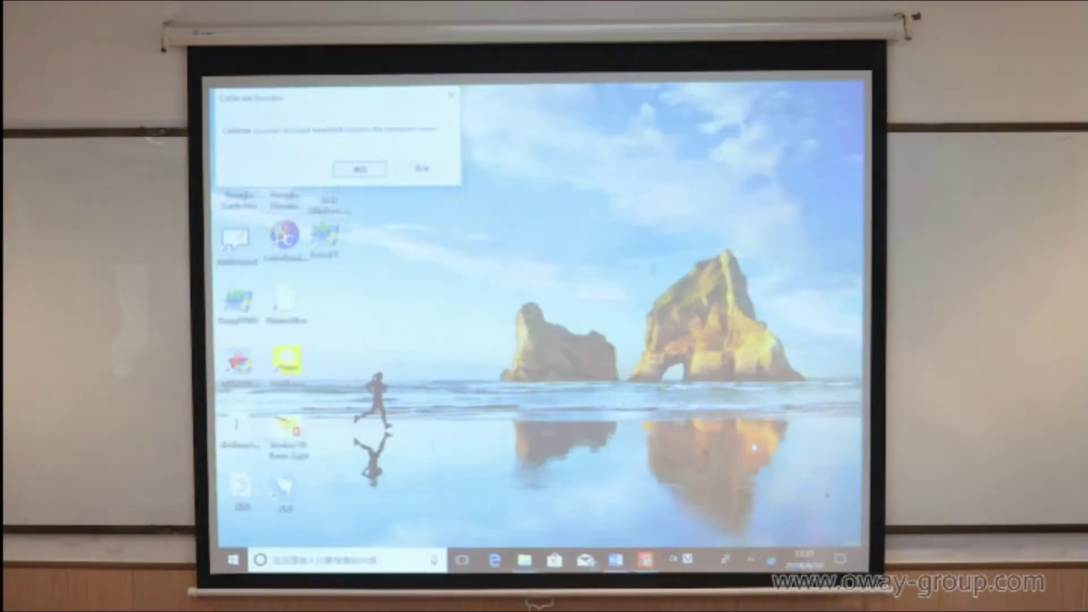